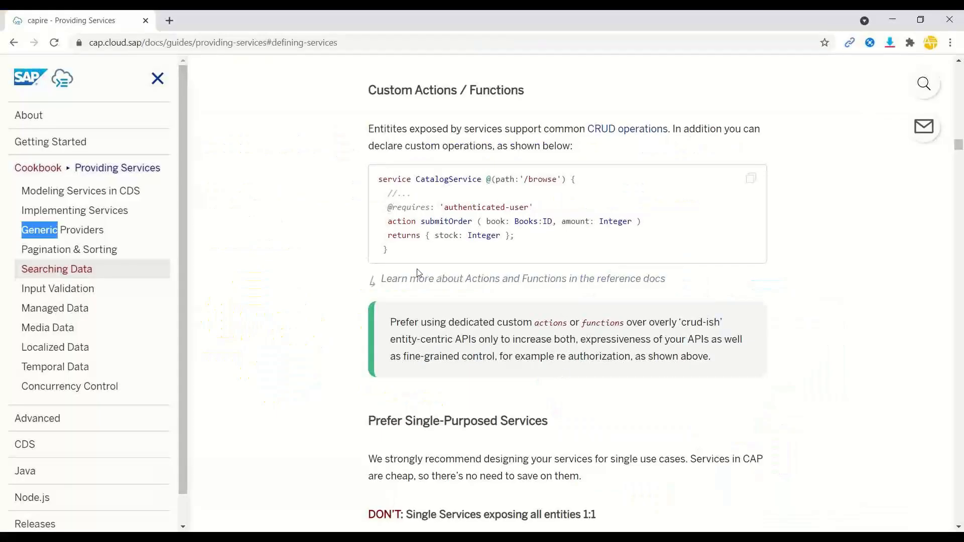
mouse_move(363, 128)
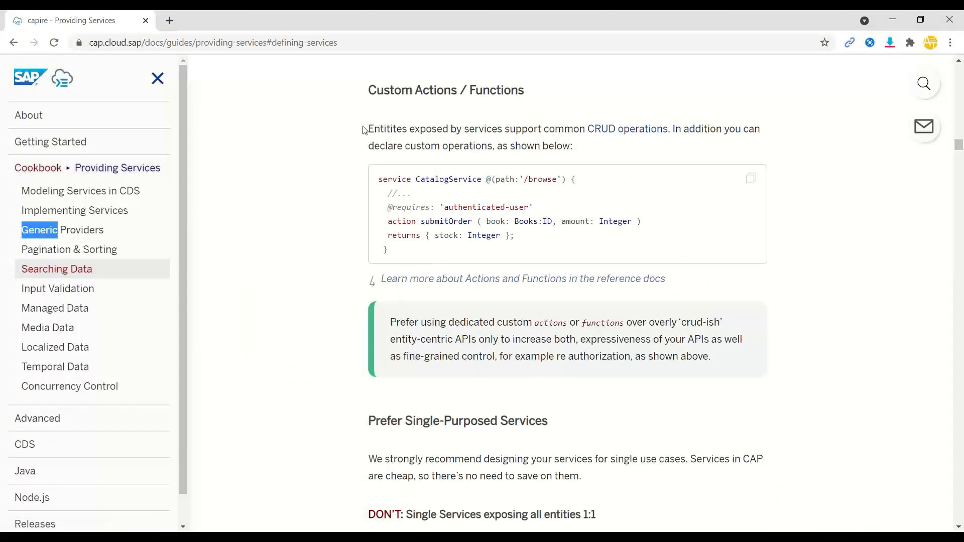
Step: Review capire's Custom Actions example, highlighting 'action submitOrder', then return to the CAP project in the studio
drag(367, 128, 485, 129)
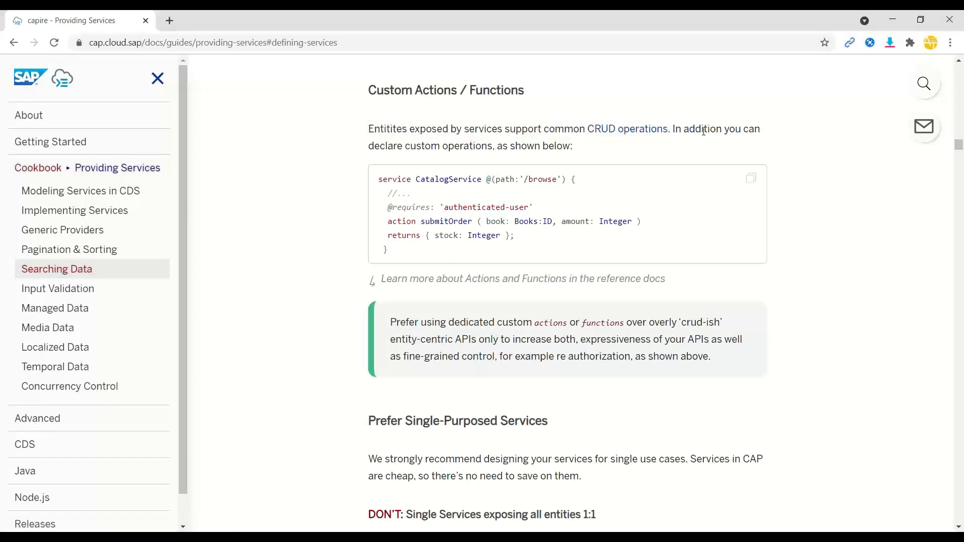
double_click(450, 145)
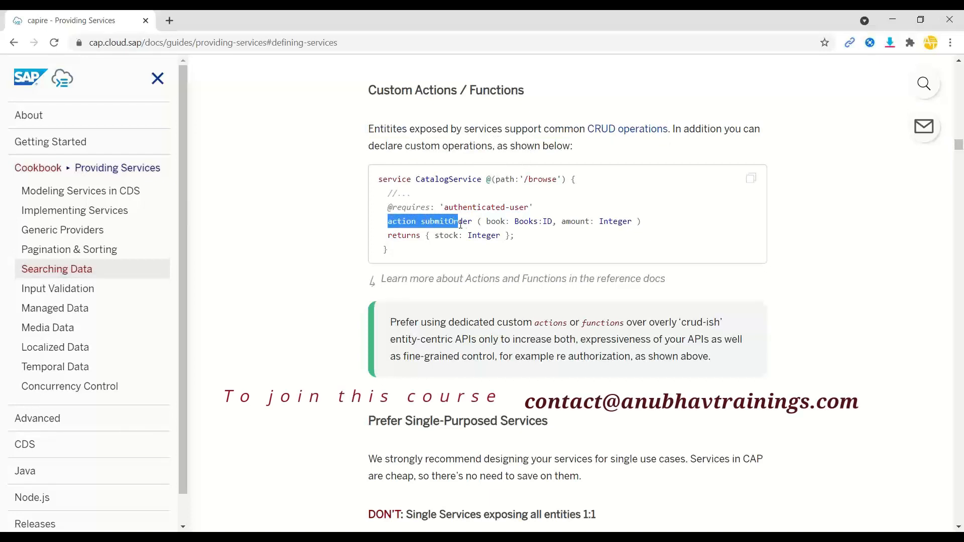
double_click(446, 221)
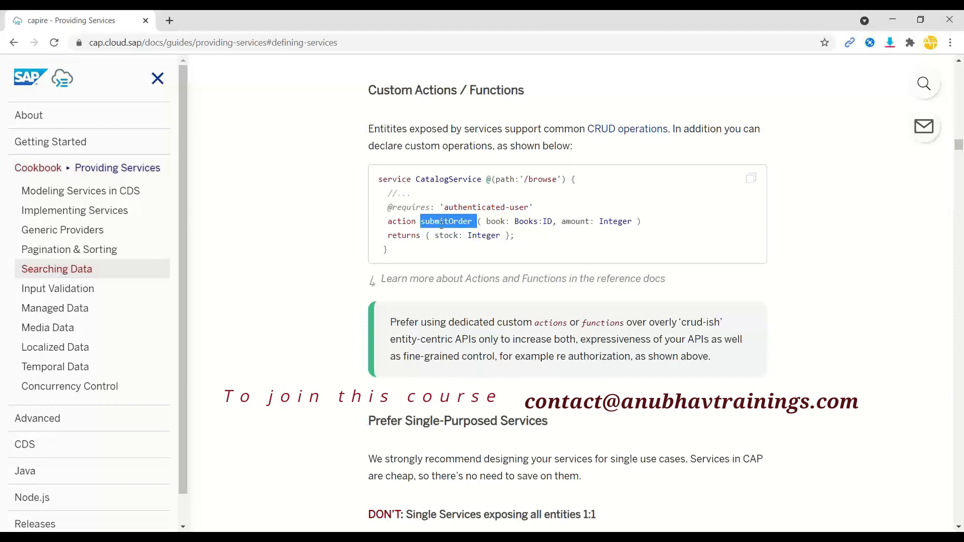
mouse_move(422, 279)
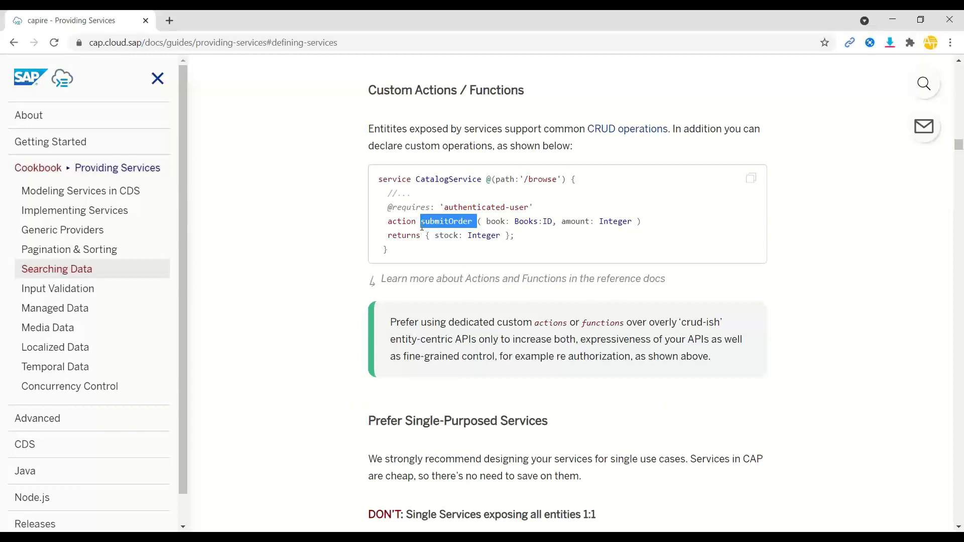
click(228, 20)
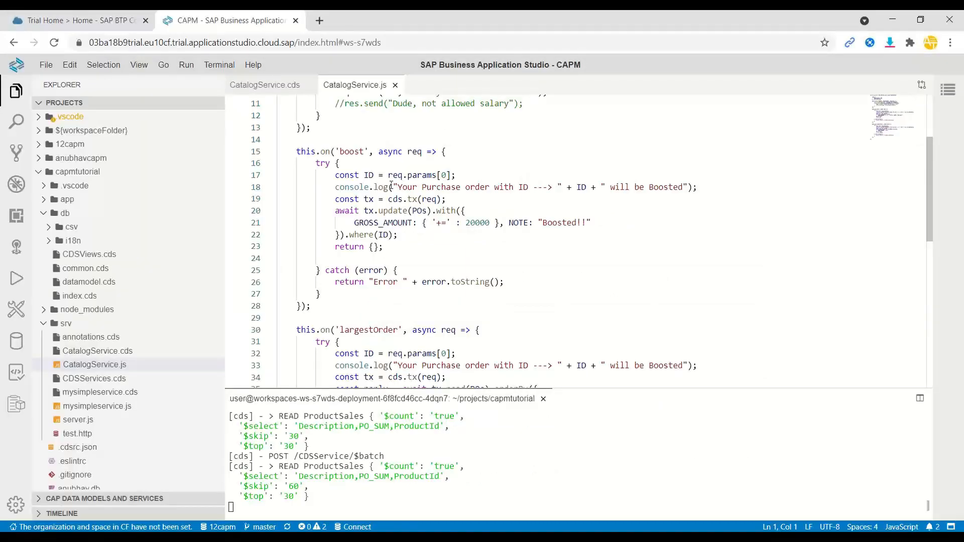
Step: Review CatalogService.cds's boost action and largestOrder function, then return to the CatalogService.js handler
click(264, 85)
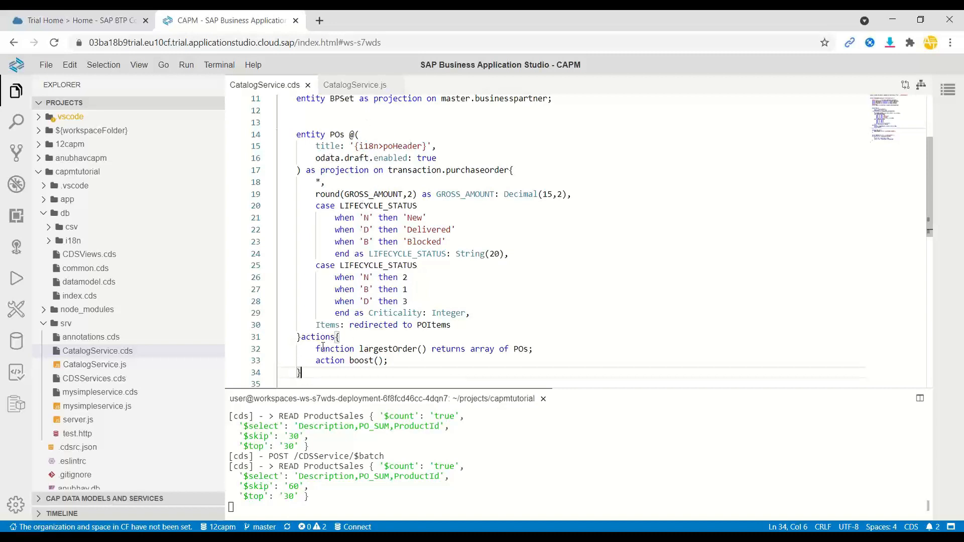
scroll(down, 3)
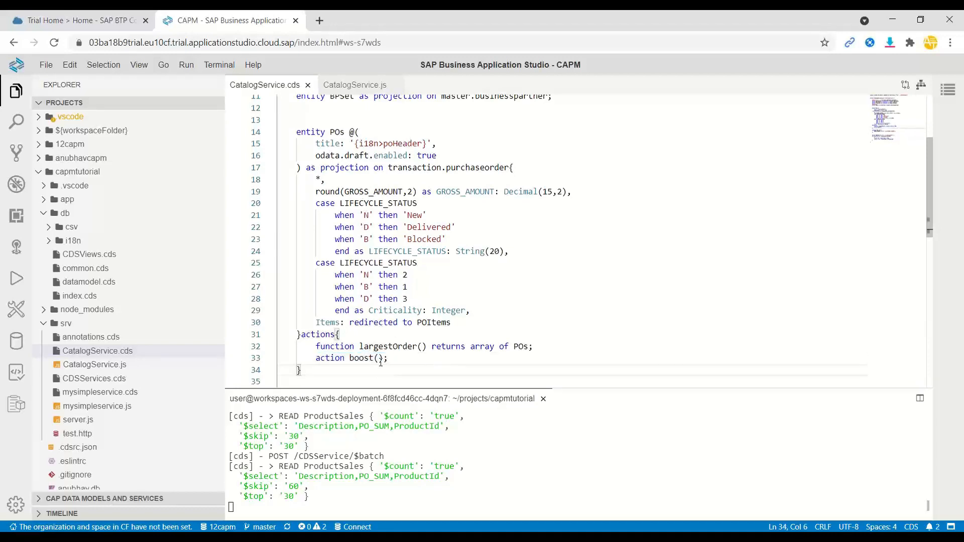
click(354, 84)
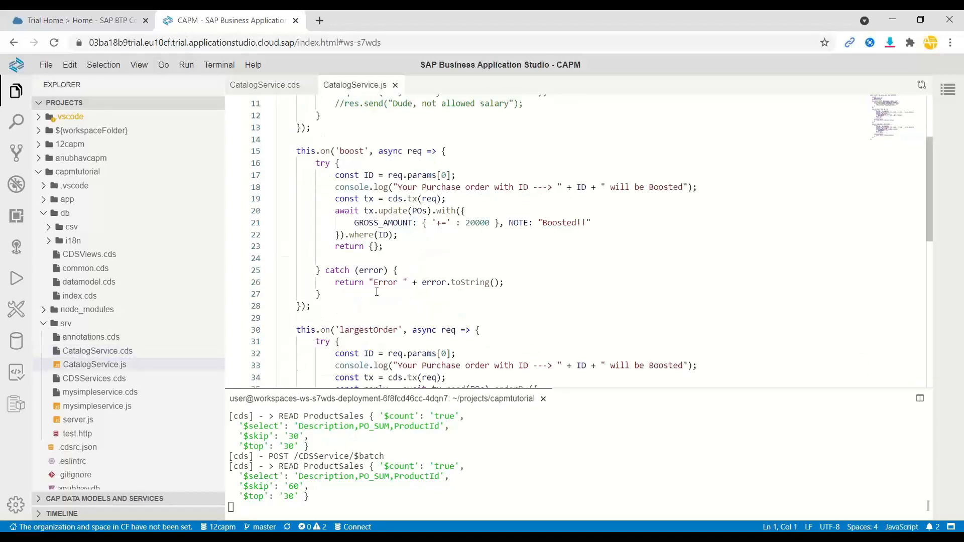
click(298, 151)
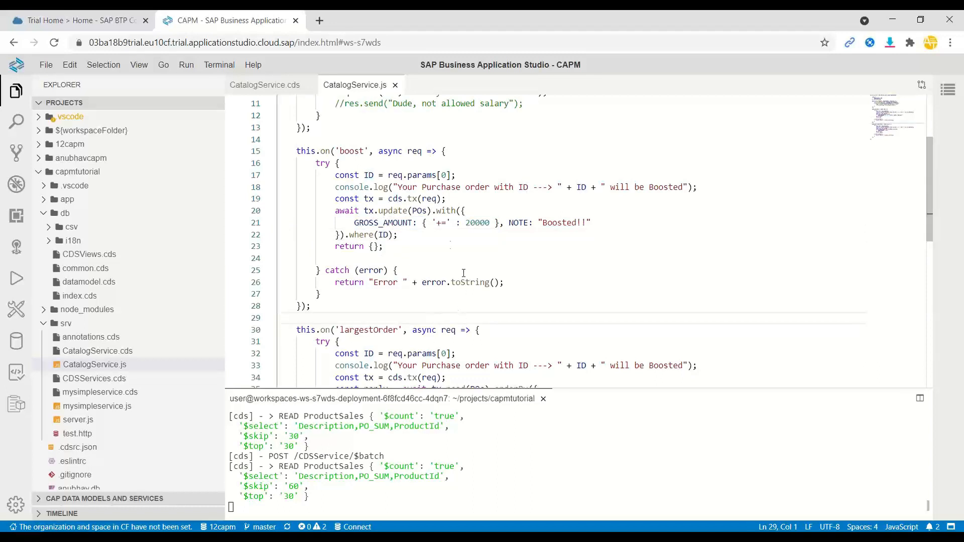
mouse_move(355, 277)
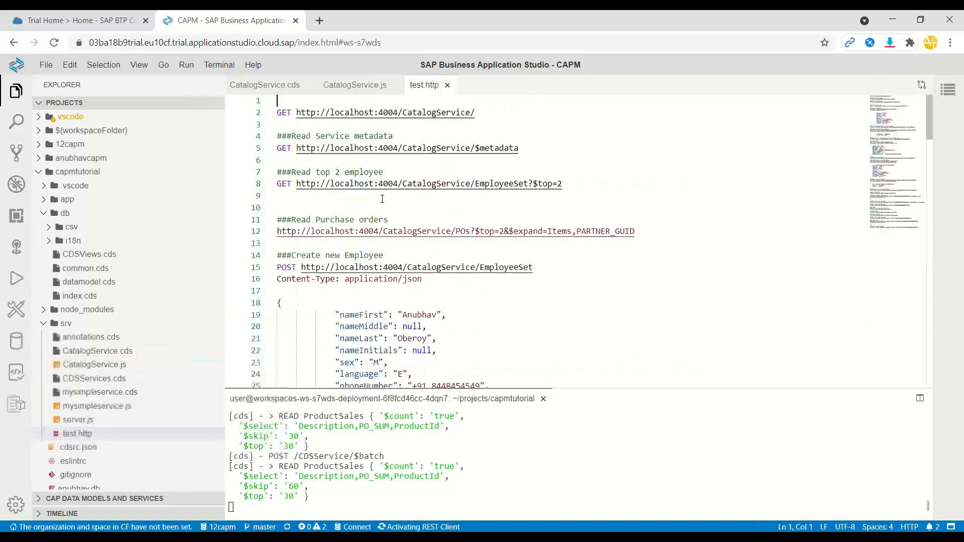
Step: Scroll test.http to the '###Calling action for the Entity' boost POST request and highlight 'Entity'
scroll(down, 3)
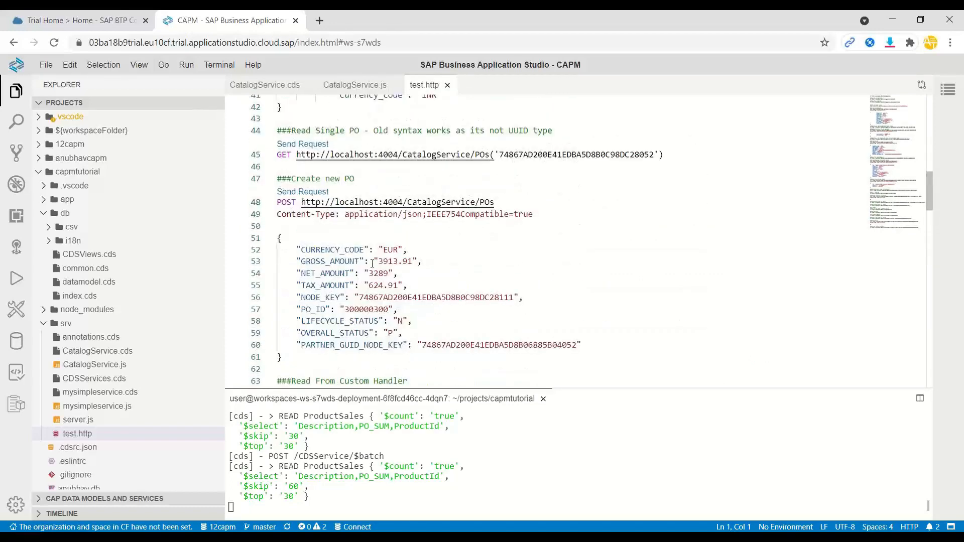
scroll(down, 3)
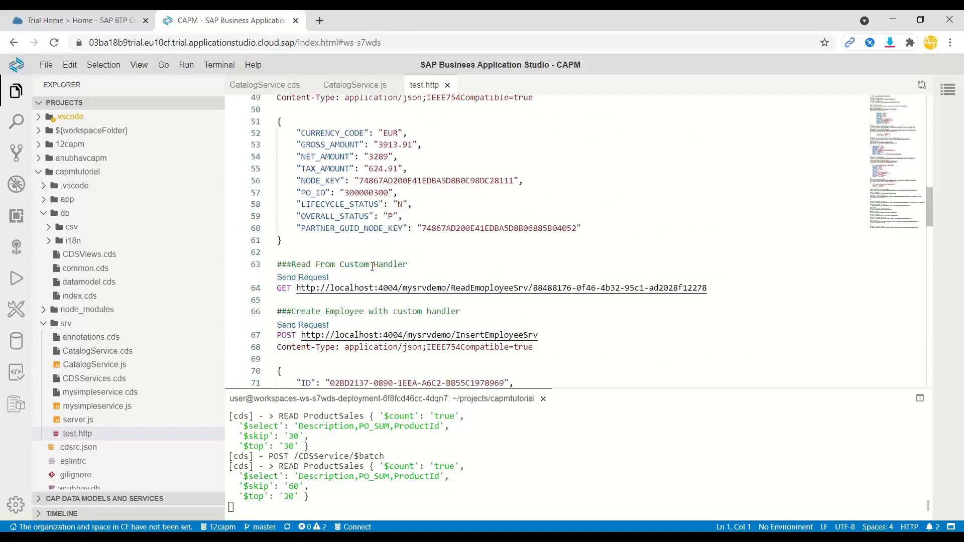
scroll(down, 3)
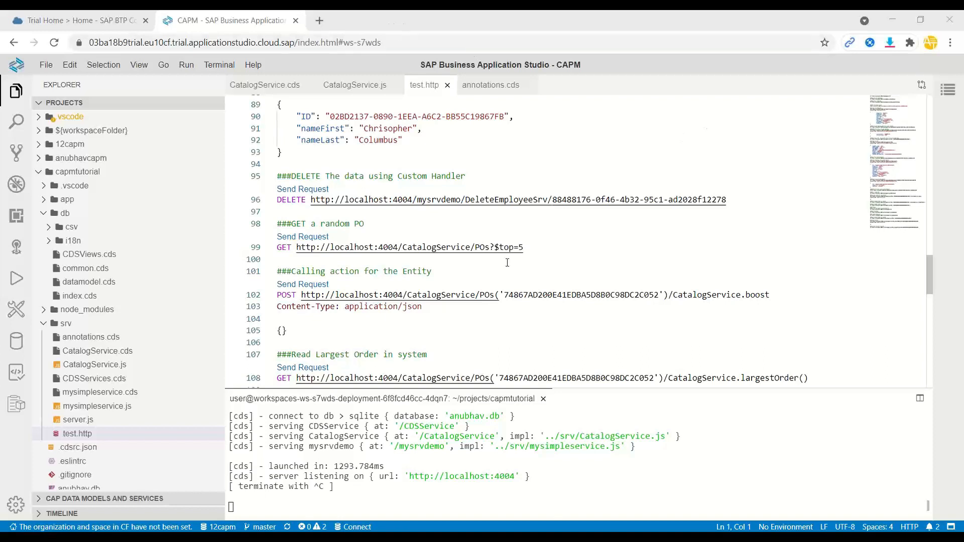
mouse_move(530, 261)
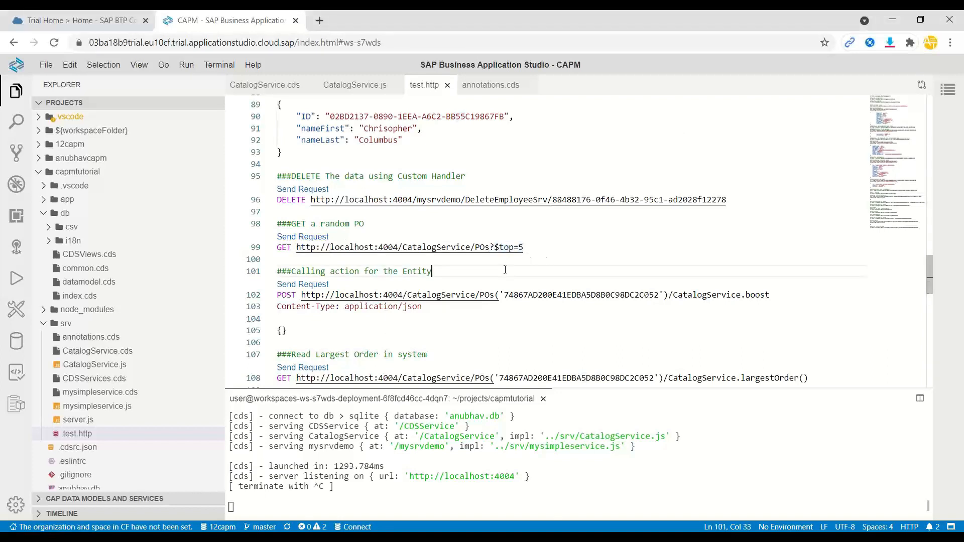
double_click(416, 271)
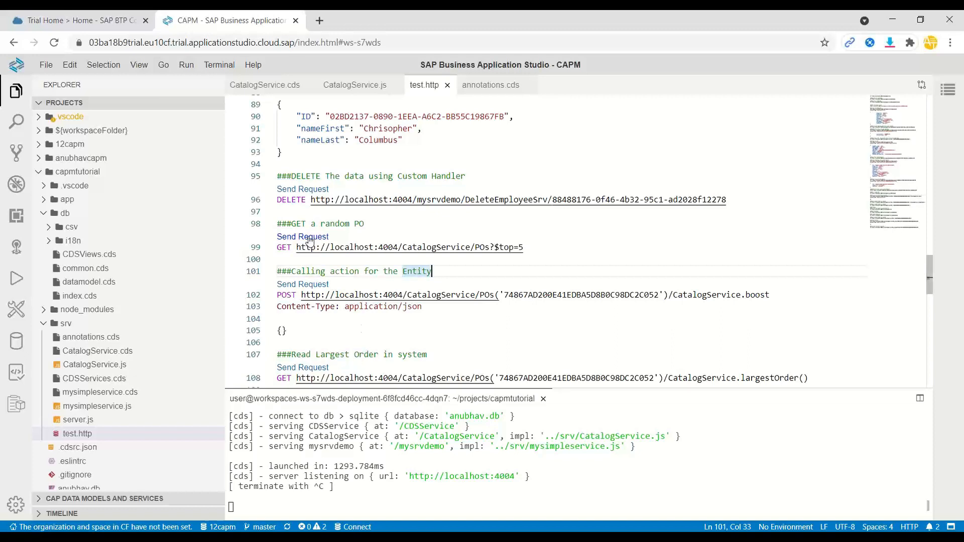
Step: Run GET POs?$top=5, returning 200 OK with five purchase orders, and pick the first NODE_KEY
click(303, 237)
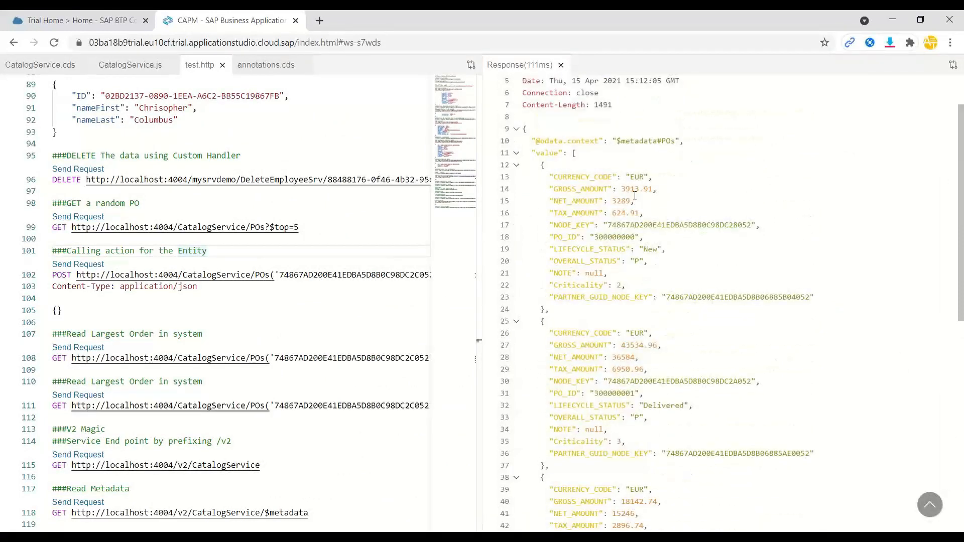
double_click(631, 189)
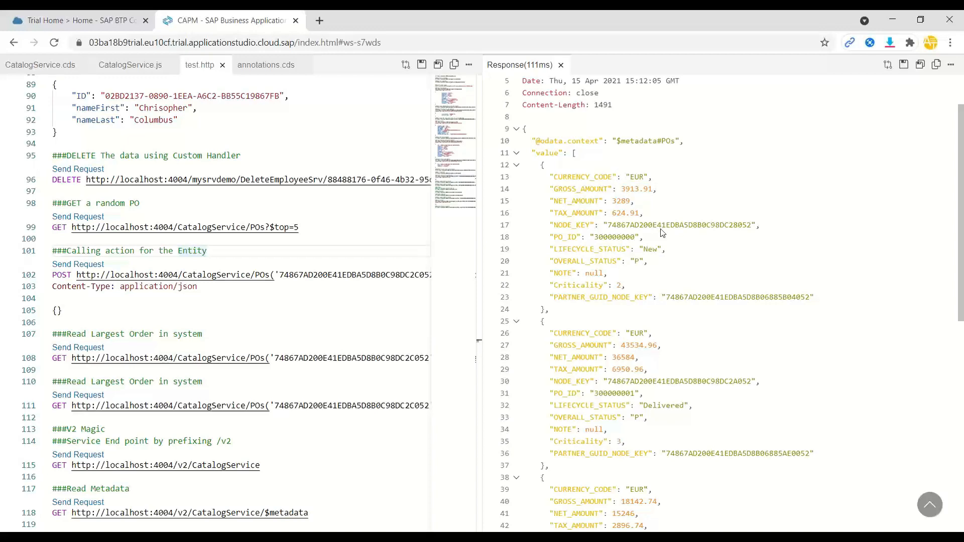
click(41, 489)
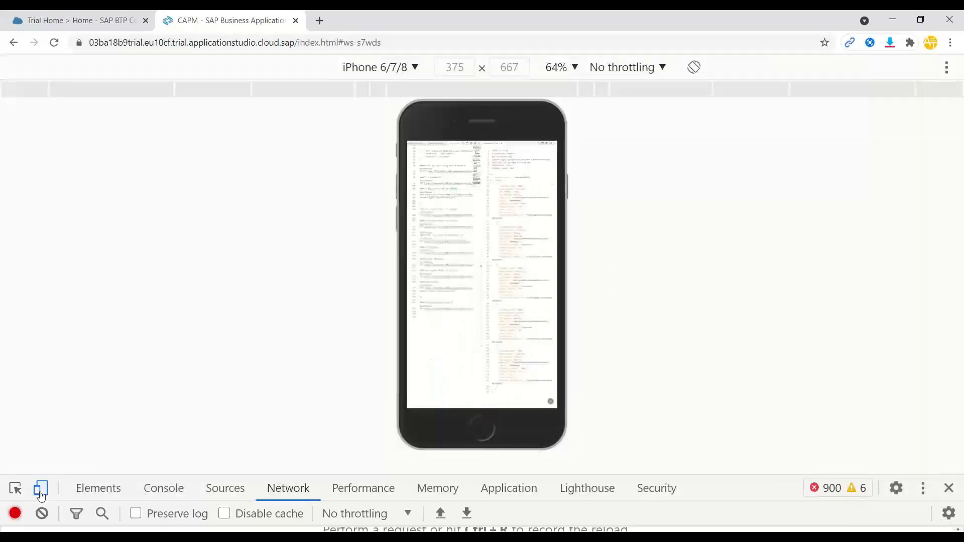
click(39, 488)
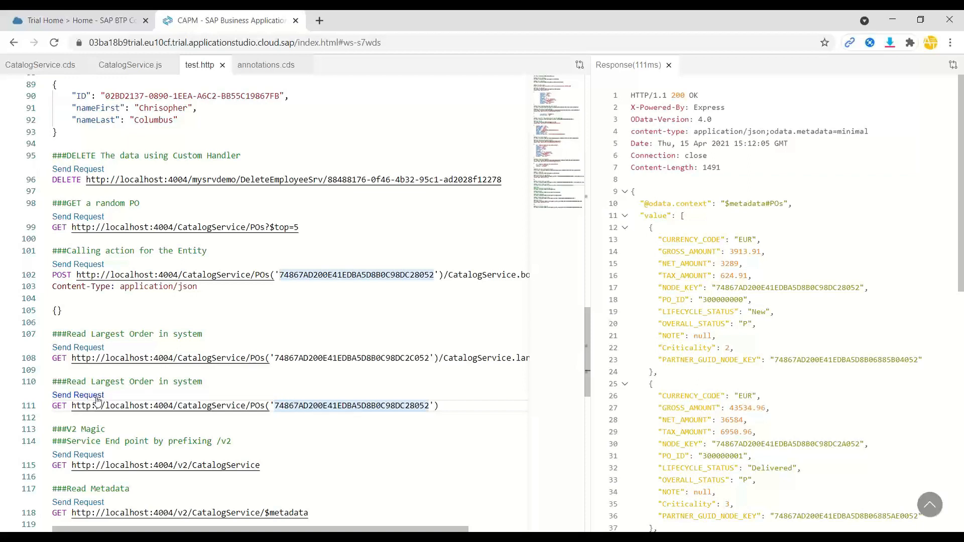
Step: Read purchase order 300000000 by its node key, showing GROSS_AMOUNT 3913.91 and NOTE null
click(79, 394)
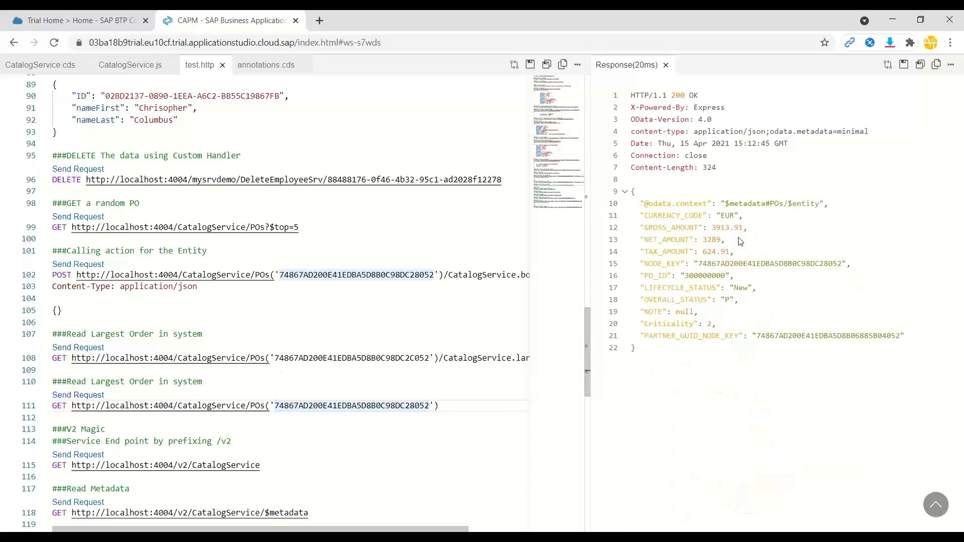
double_click(728, 227)
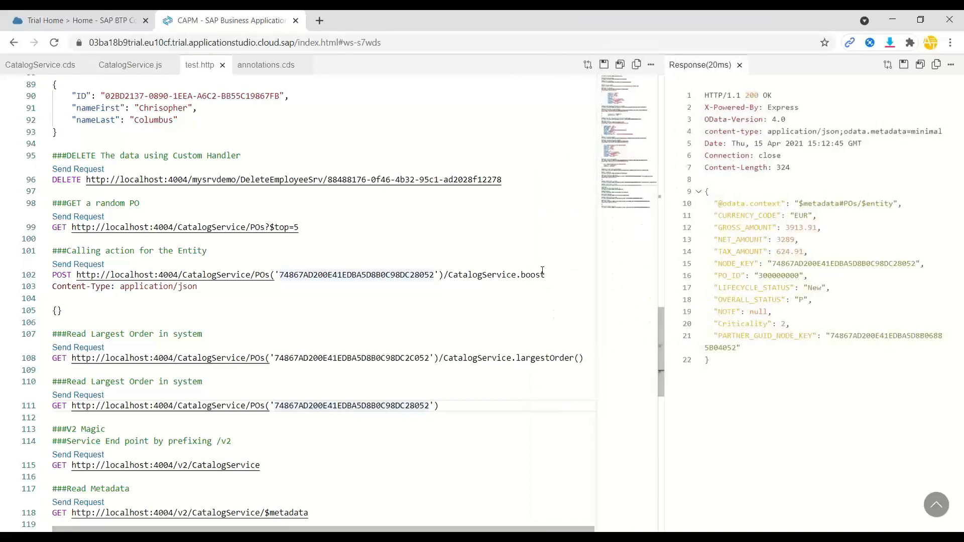
double_click(532, 275)
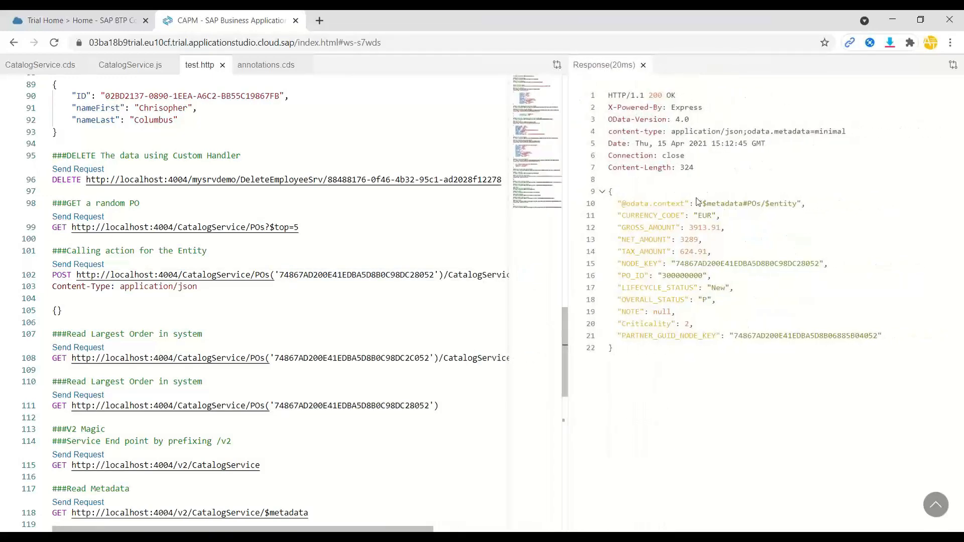
double_click(705, 227)
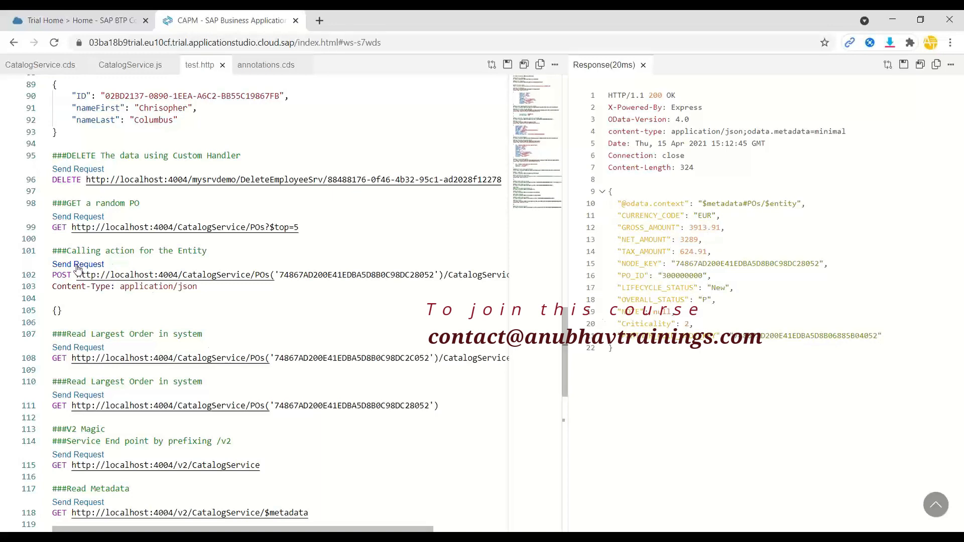
Step: Run the boost POST (204 No Content), then re-read the order showing GROSS_AMOUNT 23913.91 and NOTE 'Boosted!!'
click(79, 264)
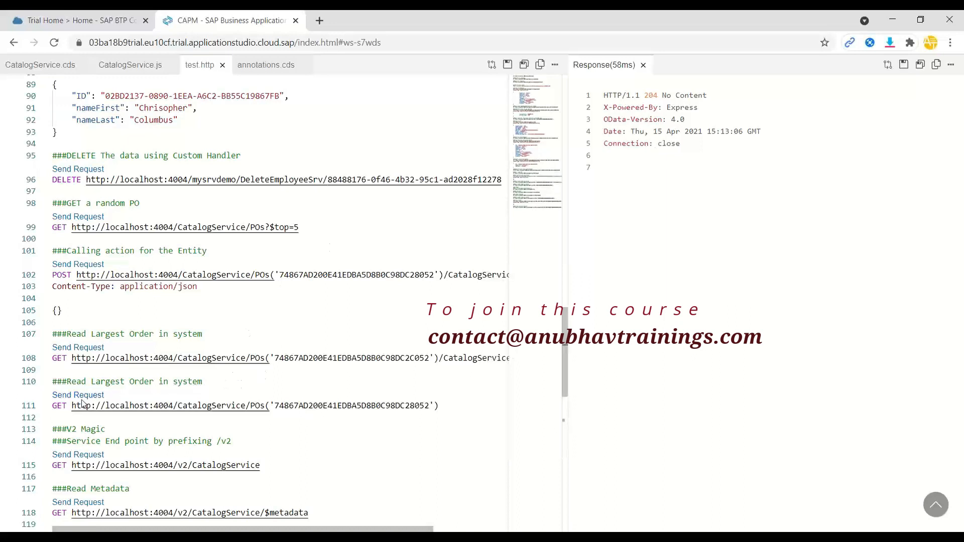
click(77, 395)
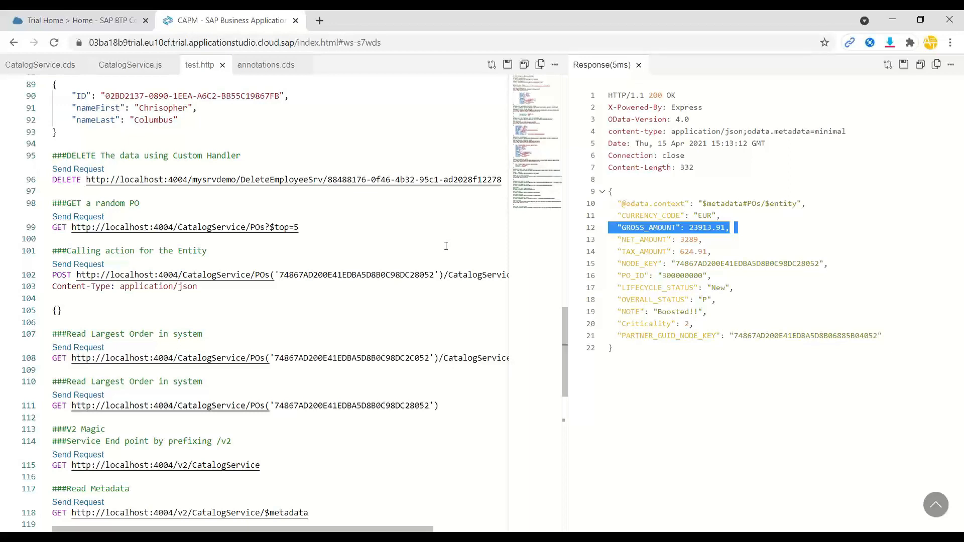
mouse_move(445, 248)
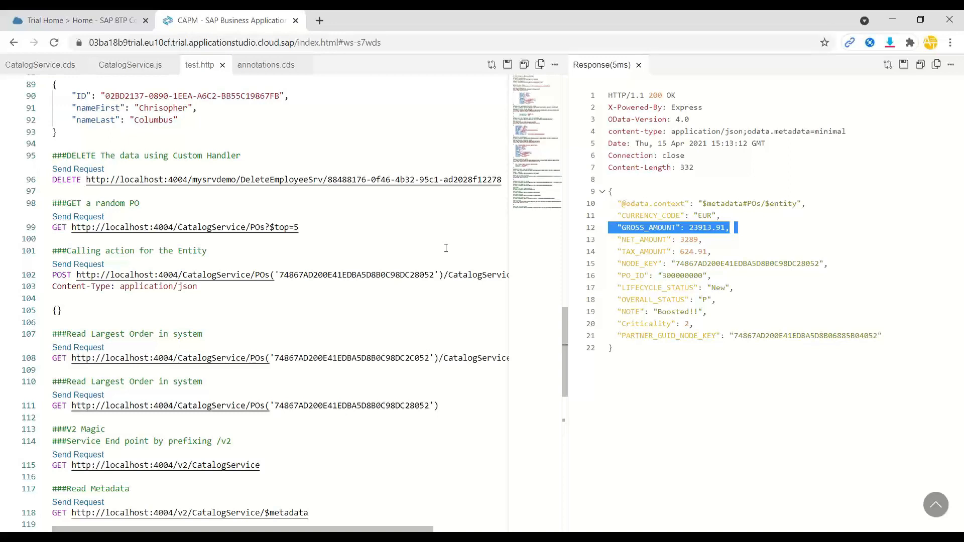